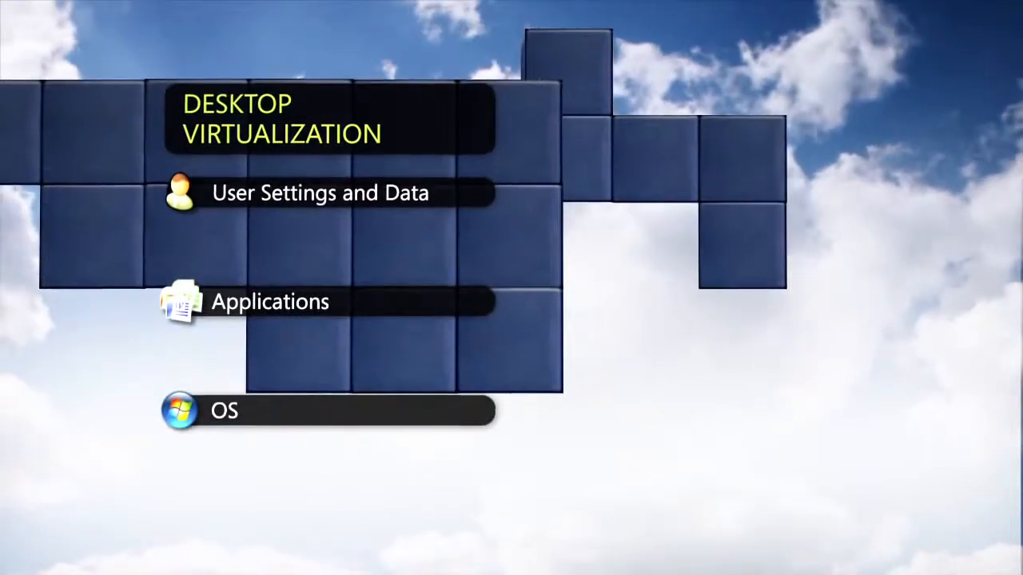
left_click(319, 193)
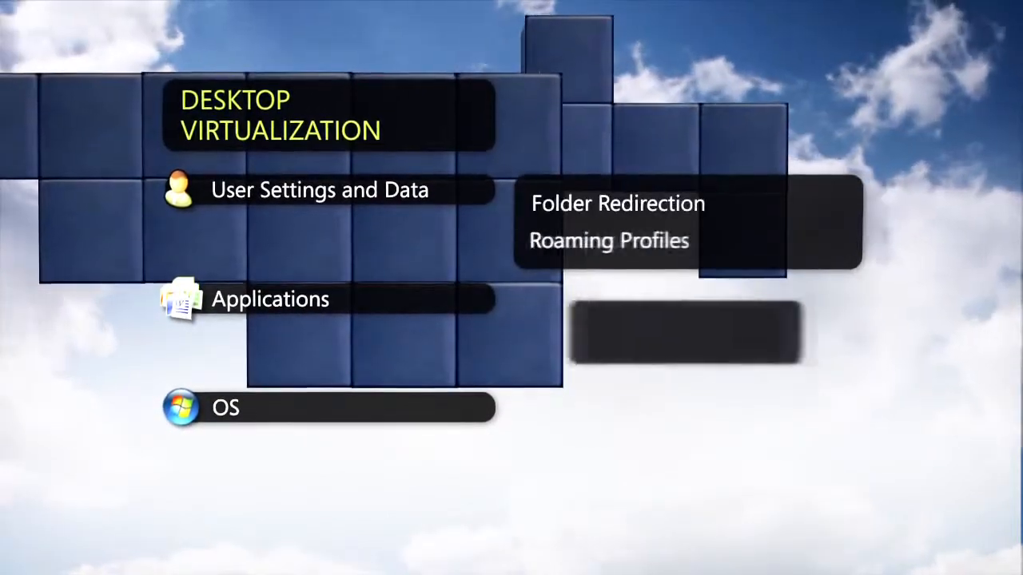